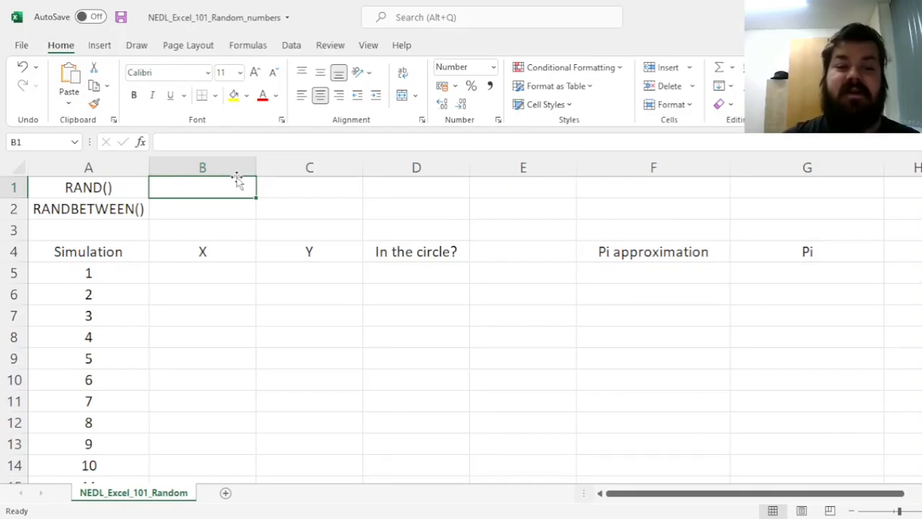
Enter =RAND() in B1 to return a random decimal between 0 and 1
{"action": "type", "text": "=RAND("}
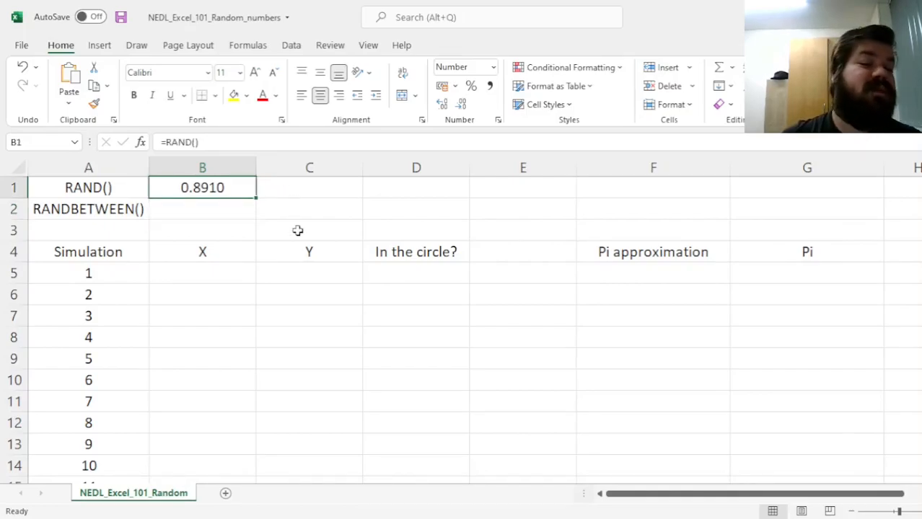
{"action": "left_click", "coordinate": [202, 208]}
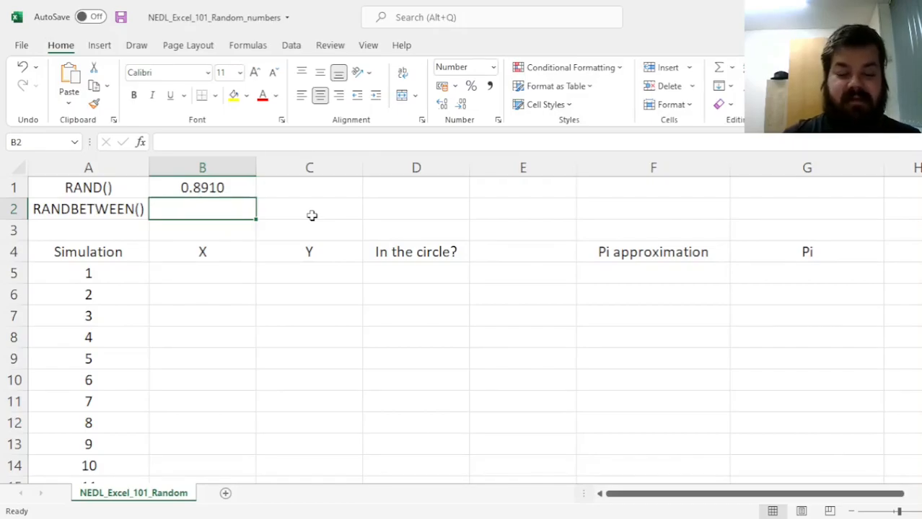
Enter =RANDBETWEEN(1,6) in B2 to return a random whole number from 1 to 6
{"action": "type", "text": "=RANDBETWEEN("}
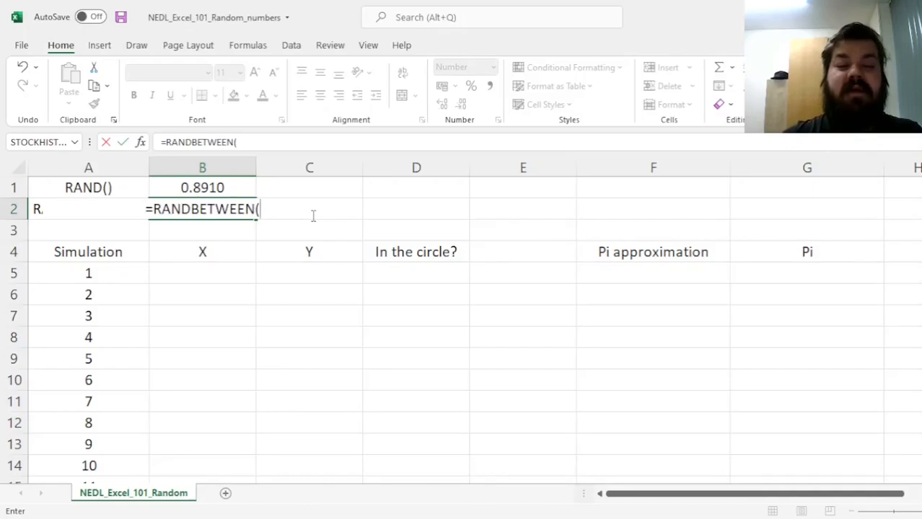
{"action": "type", "text": "1,6)"}
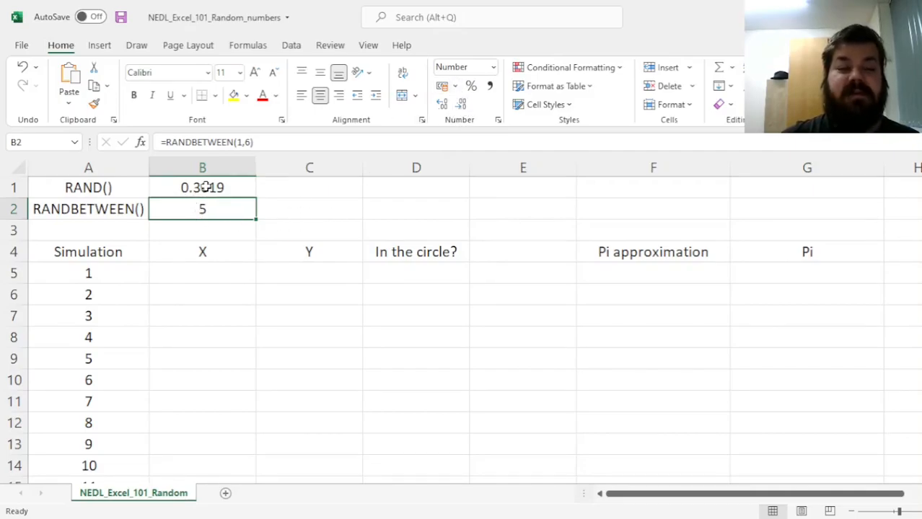
{"action": "left_click", "coordinate": [202, 188]}
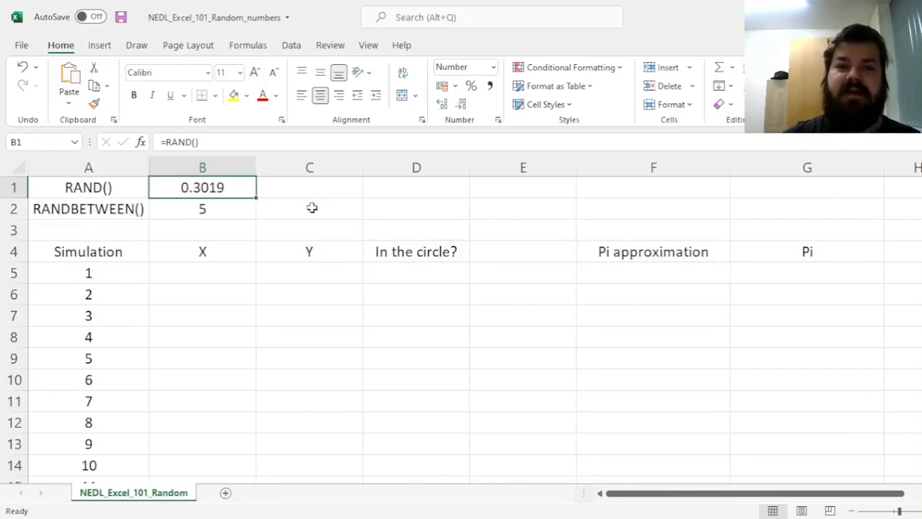
{"action": "mouse_move", "coordinate": [315, 213]}
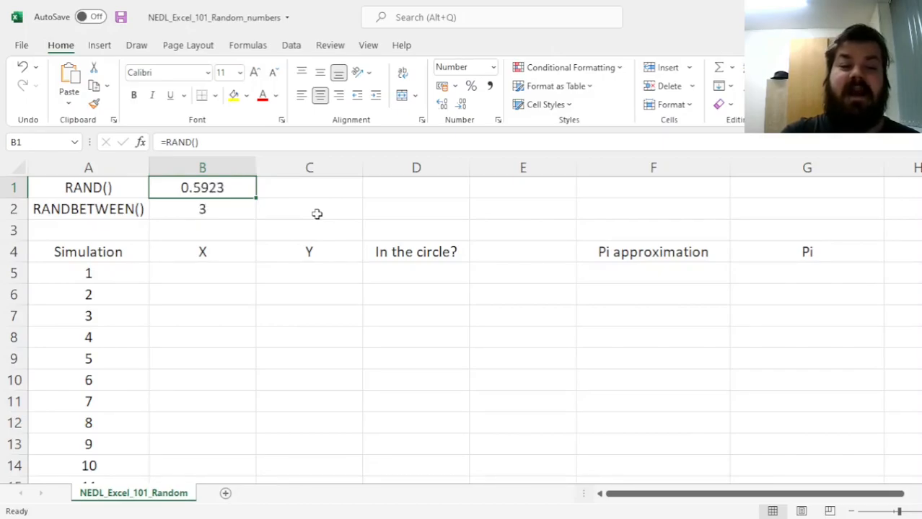
Recalculate with F9 so RAND() and RANDBETWEEN() show new values
{"action": "key", "text": "f9"}
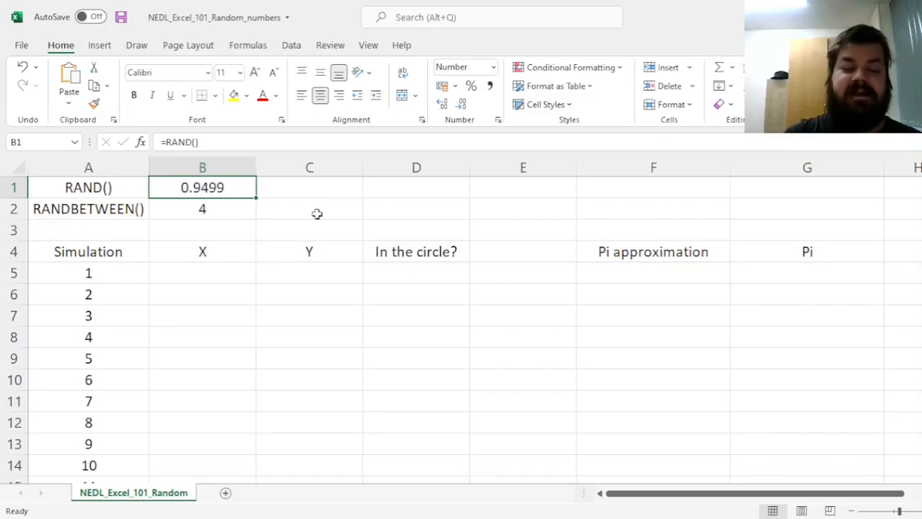
{"action": "mouse_move", "coordinate": [288, 284]}
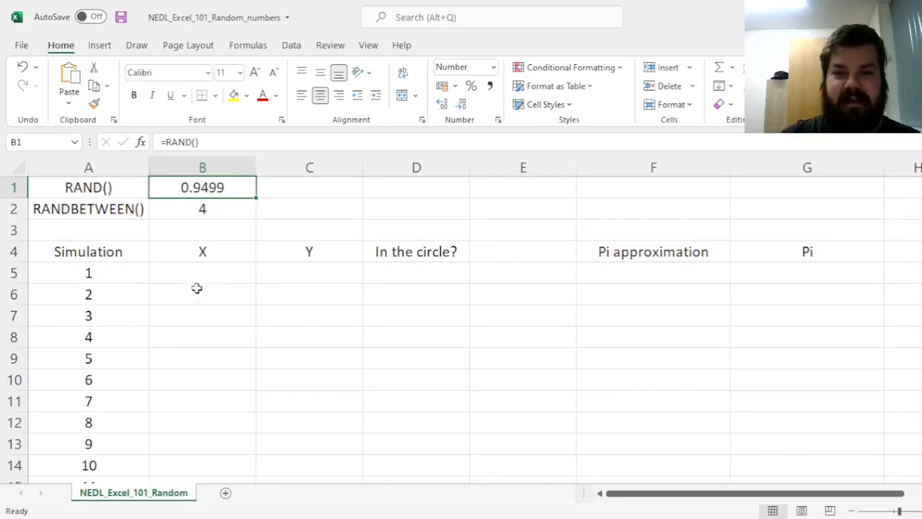
{"action": "mouse_move", "coordinate": [199, 278]}
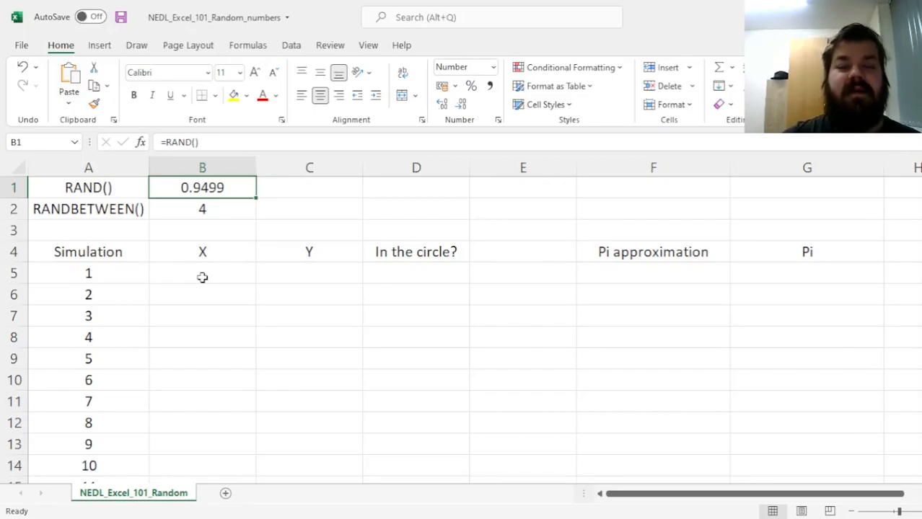
{"action": "mouse_move", "coordinate": [199, 277]}
{"action": "type", "text": "="}
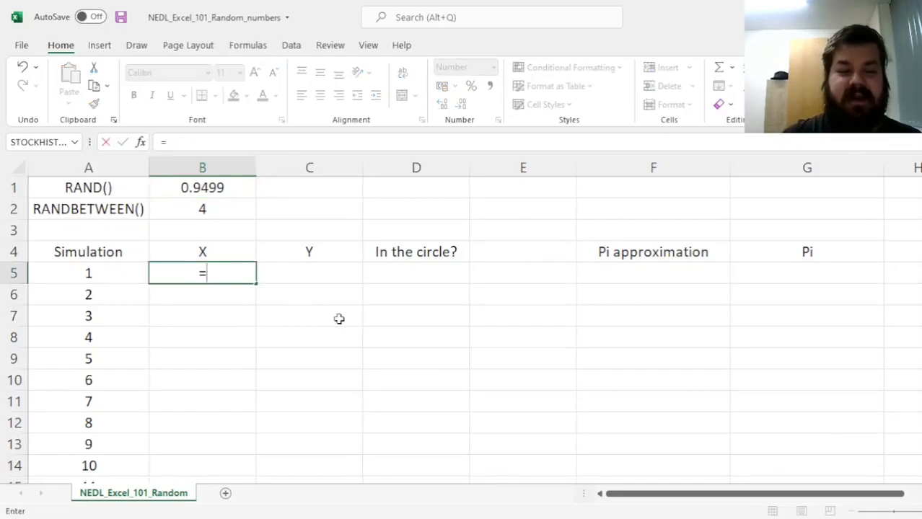
Enter =2*RAND()-1 in B5 and fill X and Y for all 1000 simulation rows
{"action": "type", "text": "2*RAND()"}
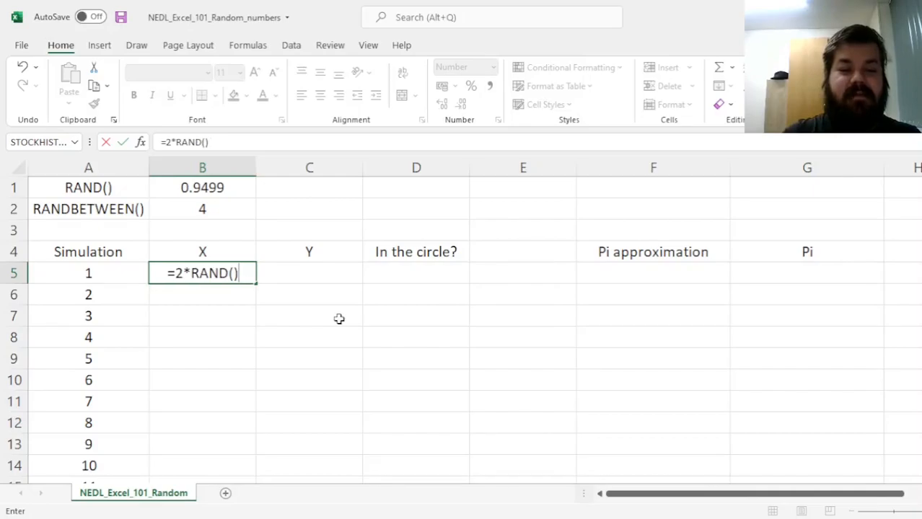
{"action": "type", "text": "-1"}
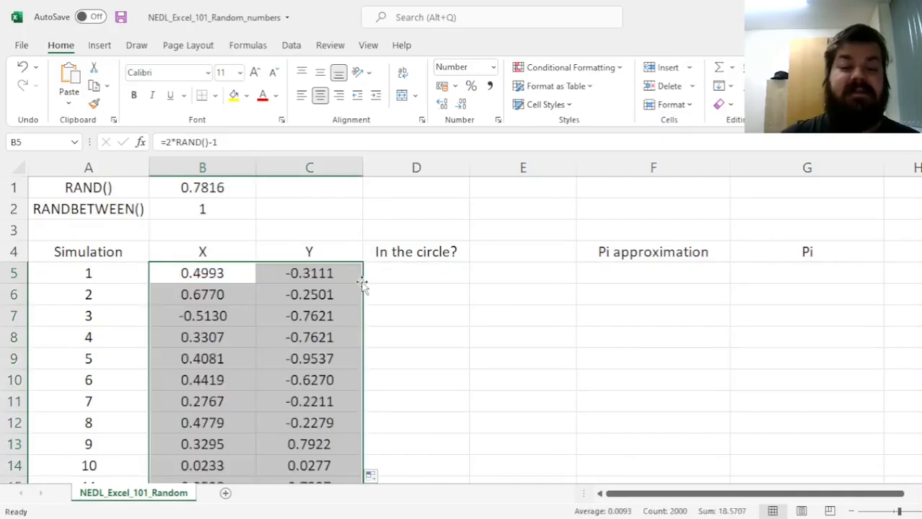
{"action": "left_click", "coordinate": [202, 272]}
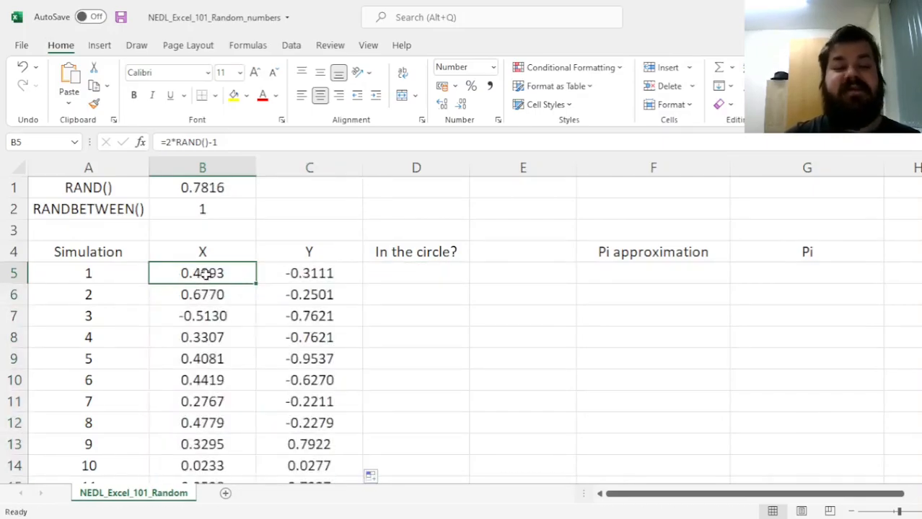
{"action": "scroll", "scroll_direction": "down", "scroll_amount": 3}
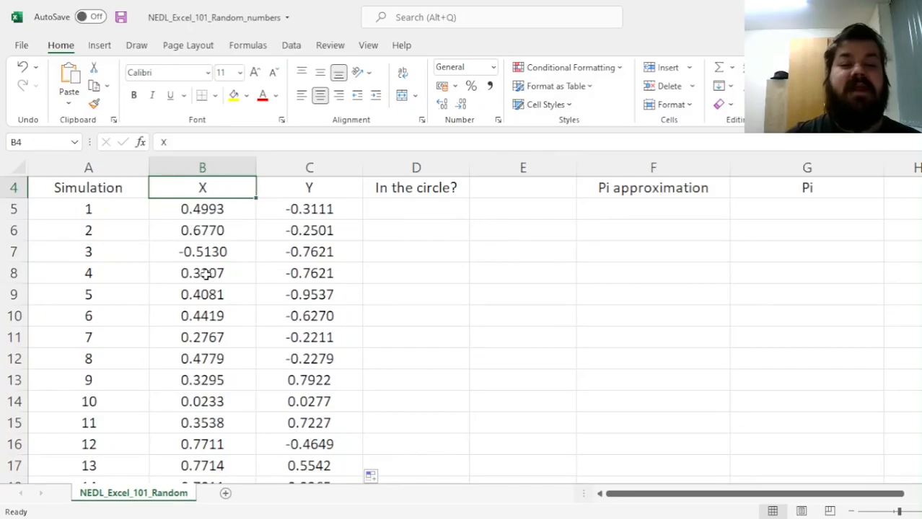
{"action": "left_click", "coordinate": [415, 208]}
{"action": "type", "text": "="}
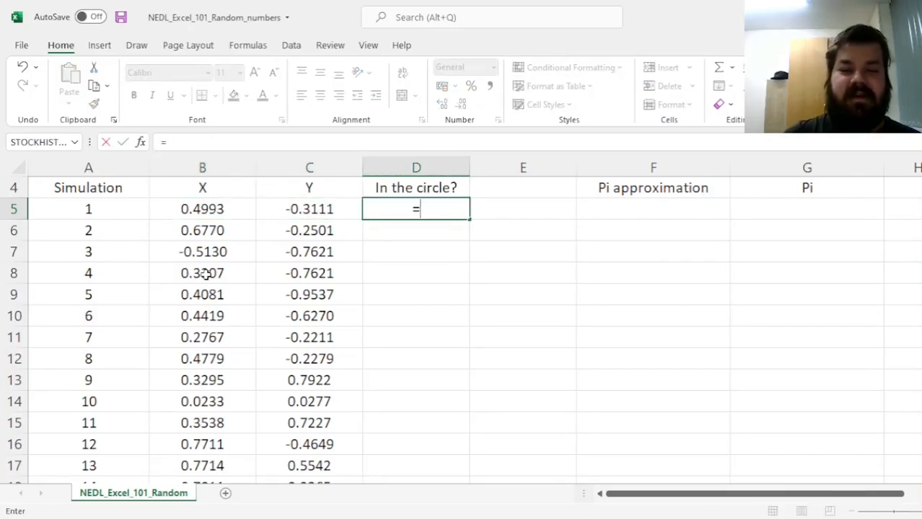
Enter =IF(B5^2+C5^2<1,1,0) in D5 and copy the flag down column D
{"action": "type", "text": "IF("}
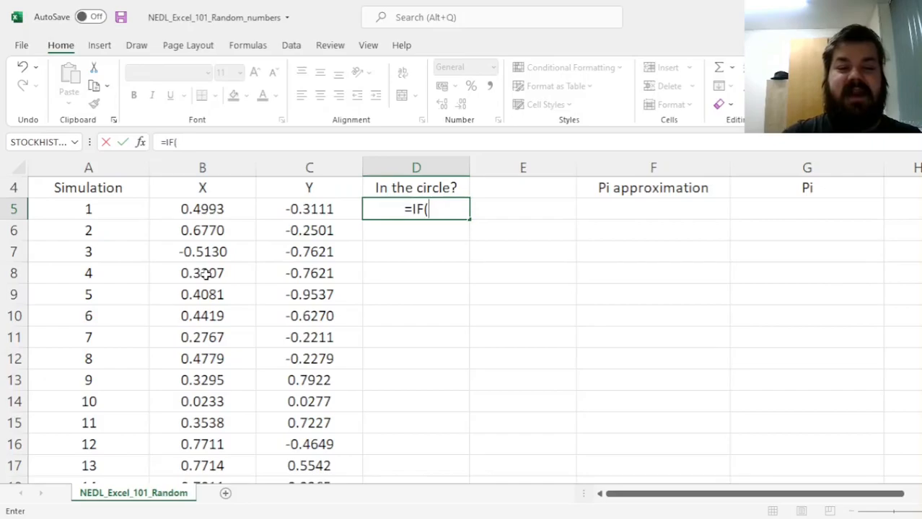
{"action": "left_click", "coordinate": [202, 208]}
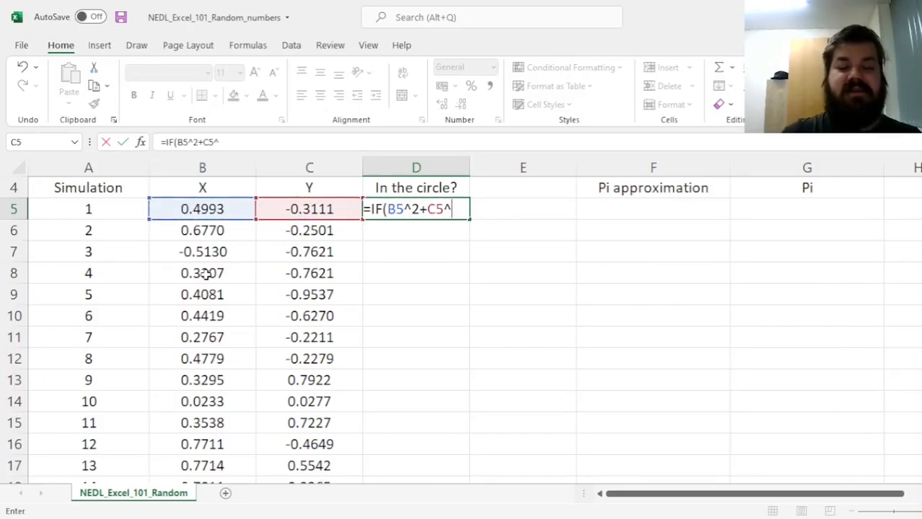
{"action": "type", "text": "2<1"}
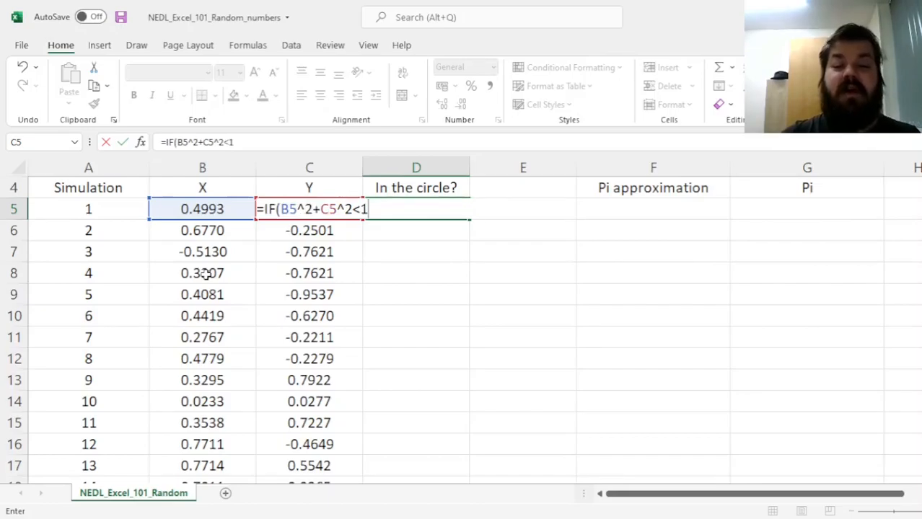
{"action": "type", "text": ",1,"}
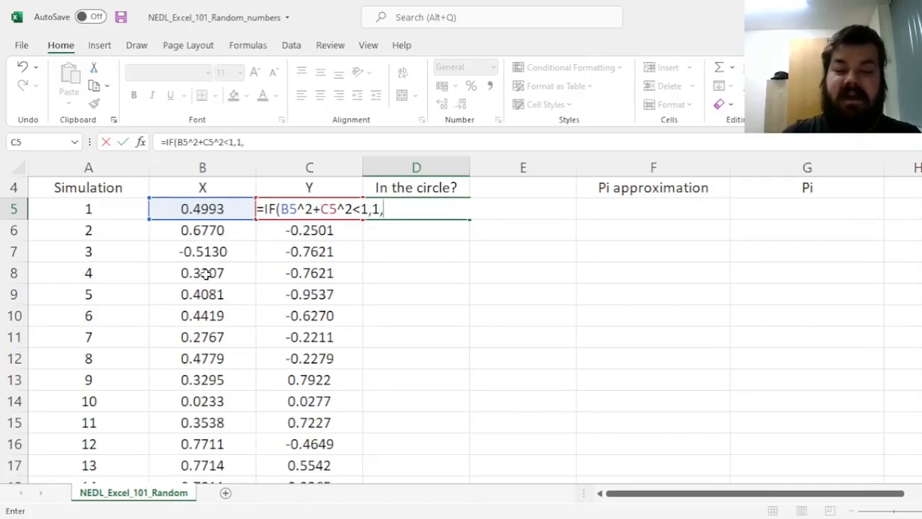
{"action": "type", "text": "0)"}
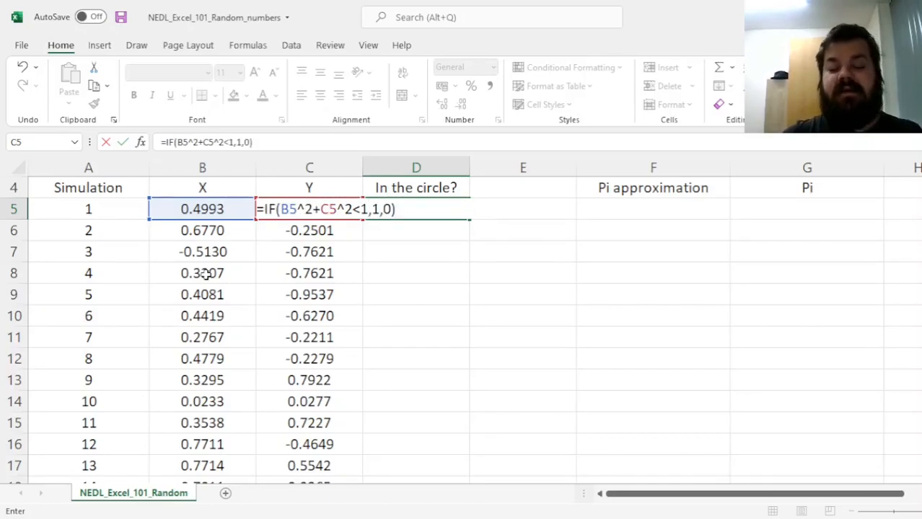
{"action": "key", "text": "Enter"}
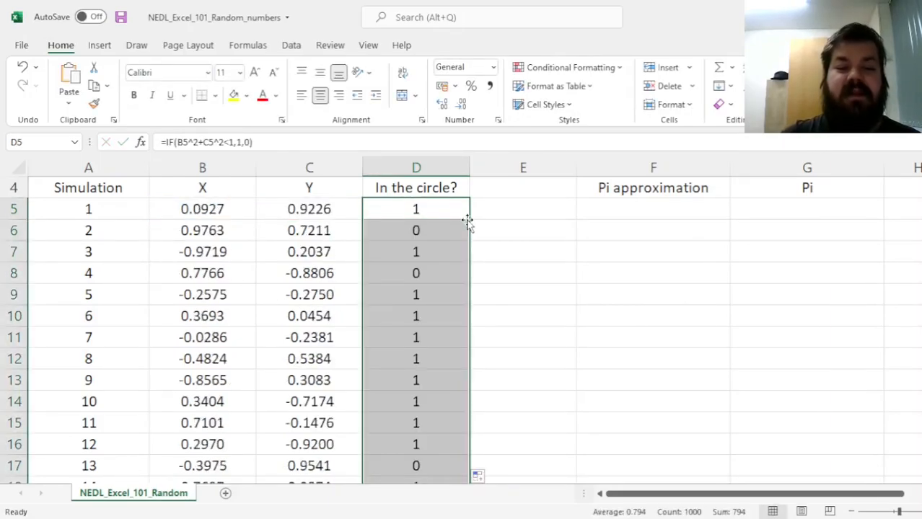
{"action": "left_click", "coordinate": [415, 231]}
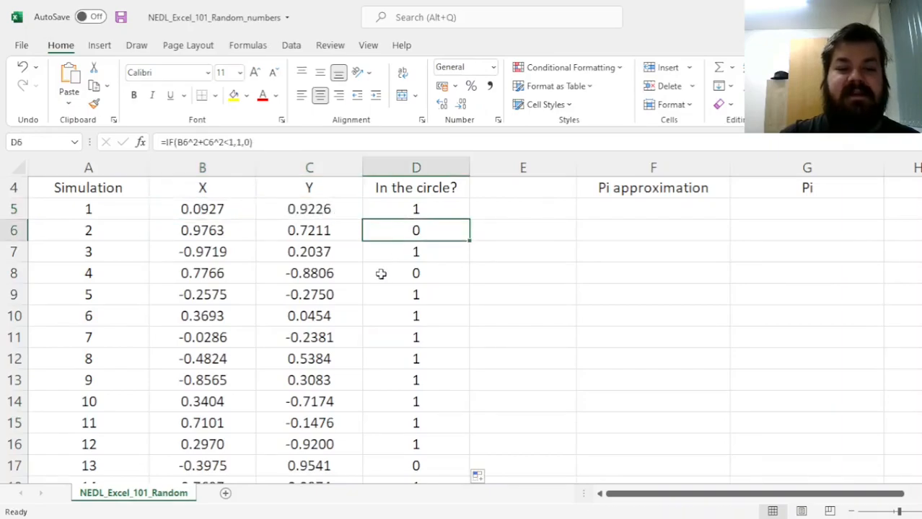
{"action": "mouse_move", "coordinate": [519, 237]}
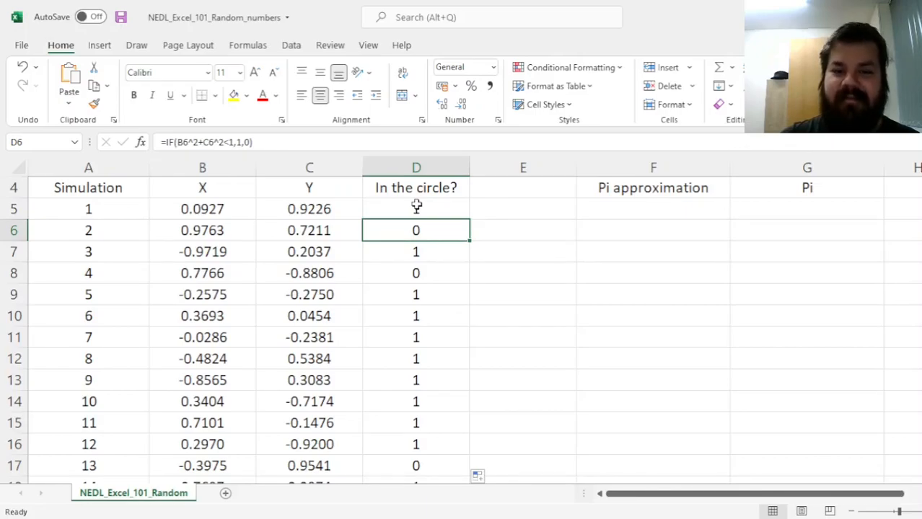
{"action": "left_click", "coordinate": [415, 208]}
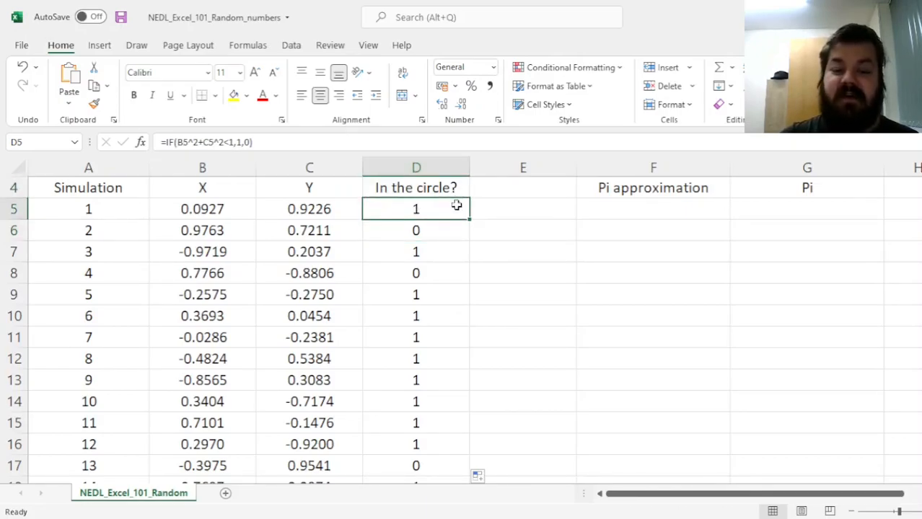
{"action": "mouse_move", "coordinate": [498, 219]}
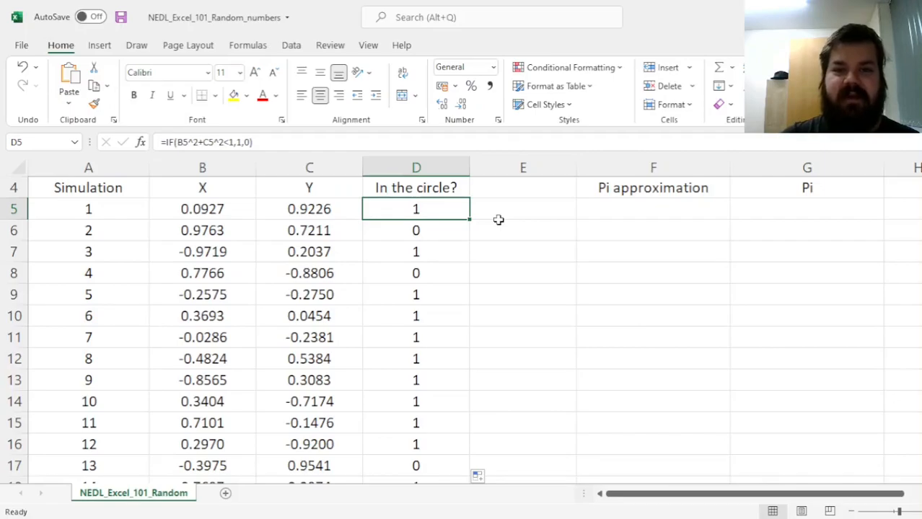
{"action": "mouse_move", "coordinate": [508, 226]}
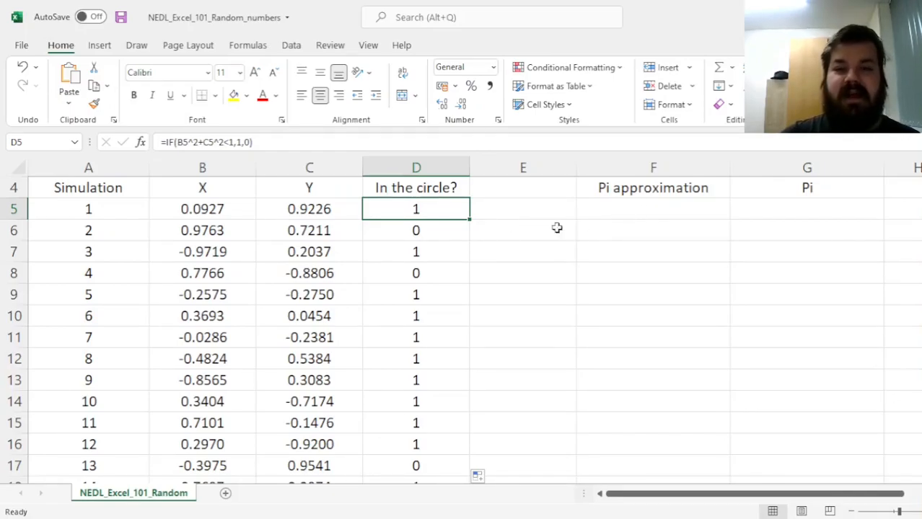
{"action": "mouse_move", "coordinate": [528, 239]}
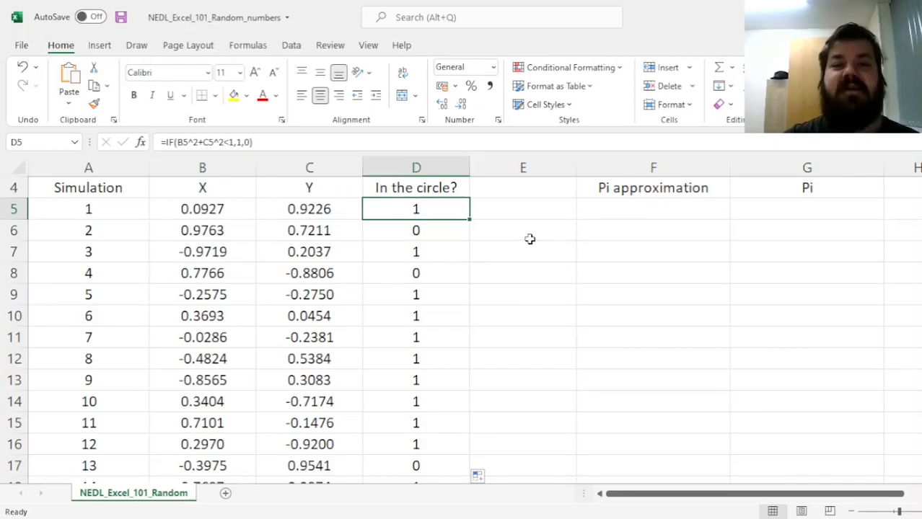
{"action": "mouse_move", "coordinate": [621, 223]}
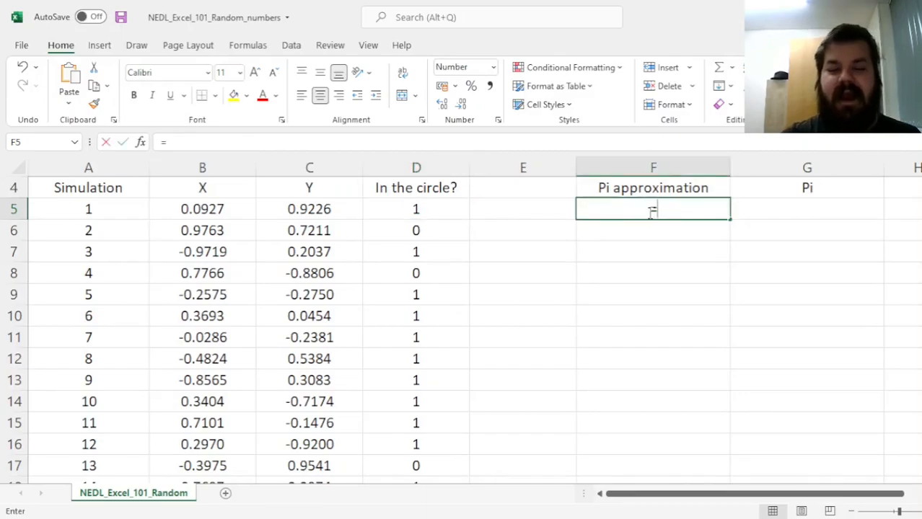
Enter =4*AVERAGE(D5:D1004) in F5, giving a pi approximation of 3.2160
{"action": "type", "text": "="}
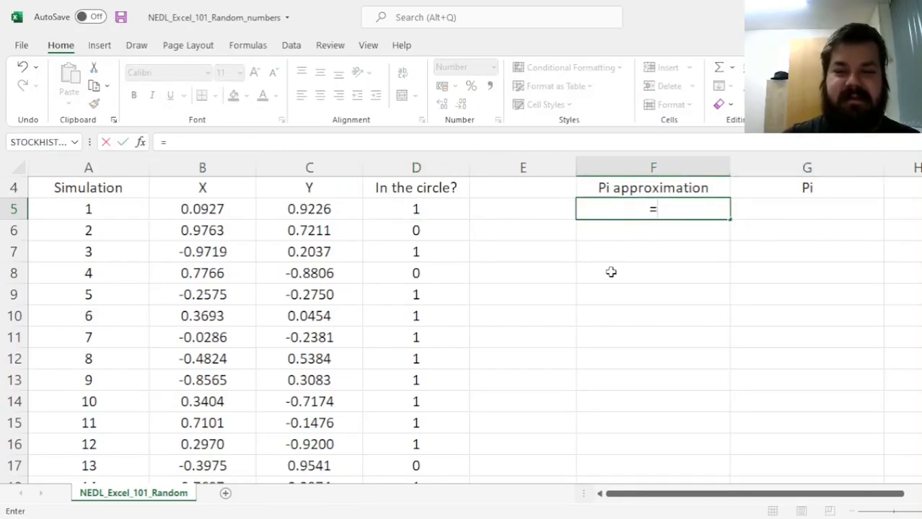
{"action": "type", "text": "4"}
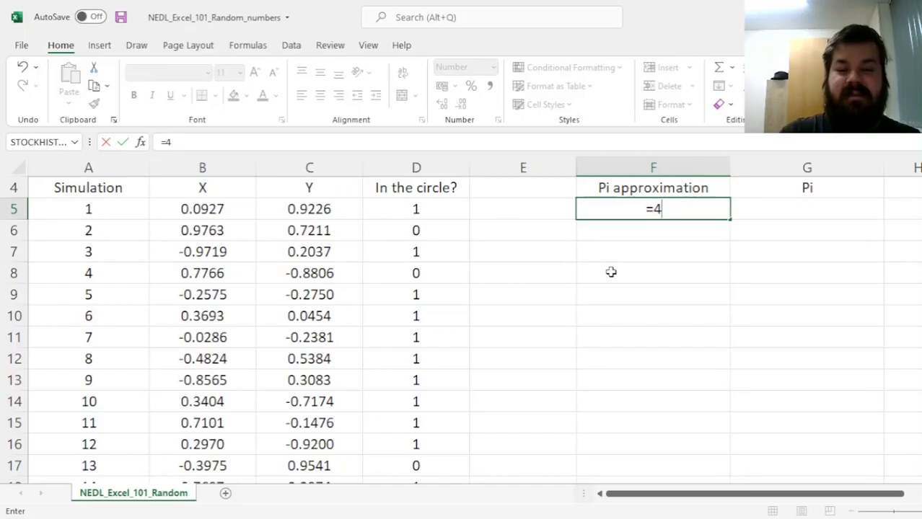
{"action": "type", "text": "*AVERAGE(D5:D1004"}
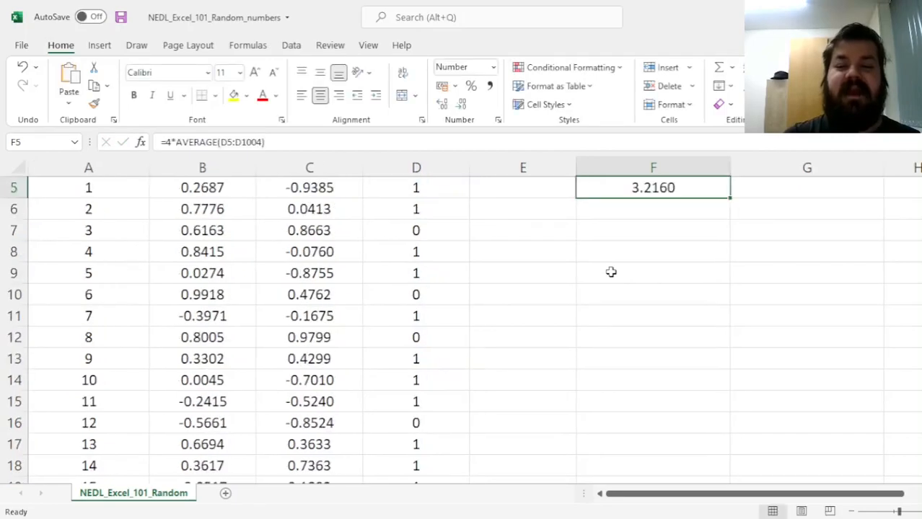
{"action": "scroll", "scroll_direction": "up", "scroll_amount": 3}
{"action": "type", "text": "="}
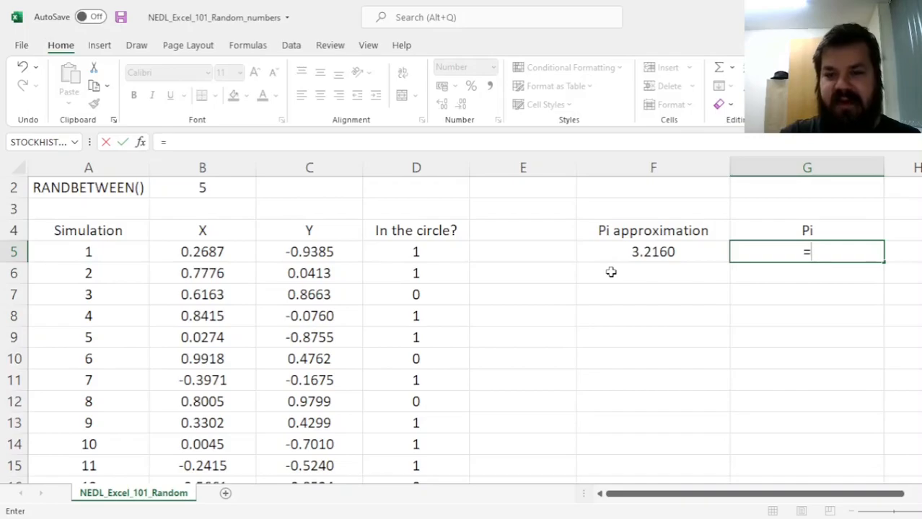
Enter =PI() in G5 showing 3.1416 and compare it with the F5 approximation
{"action": "type", "text": "PI("}
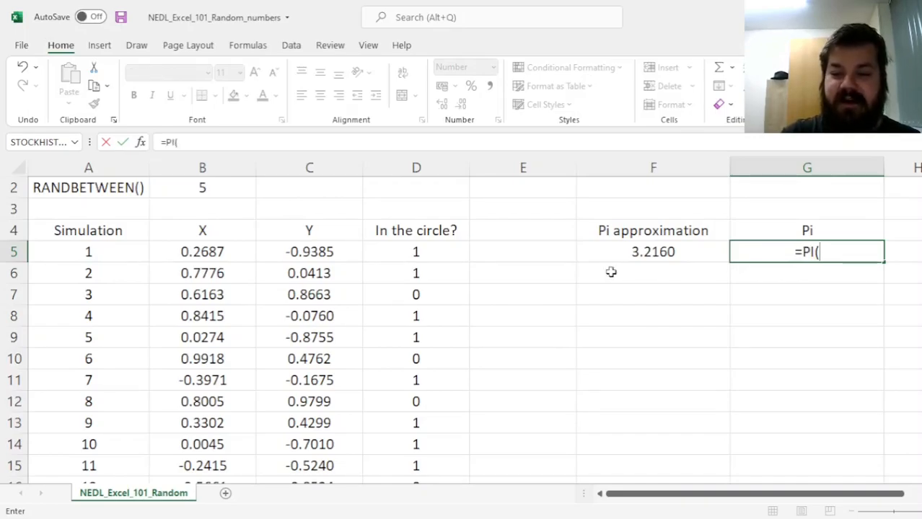
{"action": "type", "text": ")"}
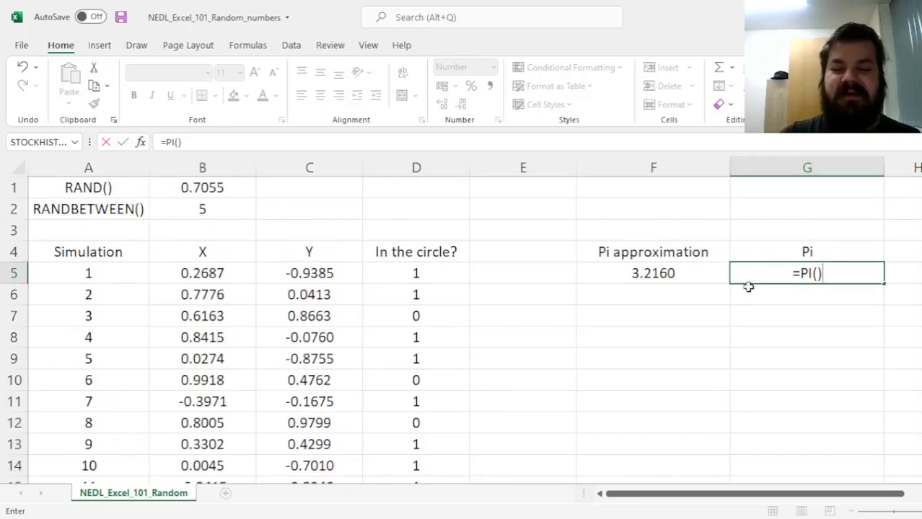
{"action": "key", "text": "enter"}
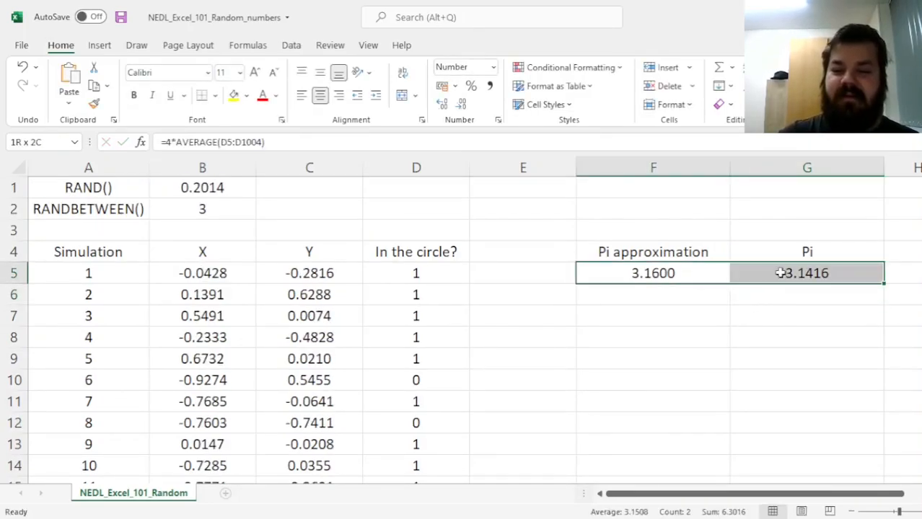
{"action": "left_click", "coordinate": [652, 273]}
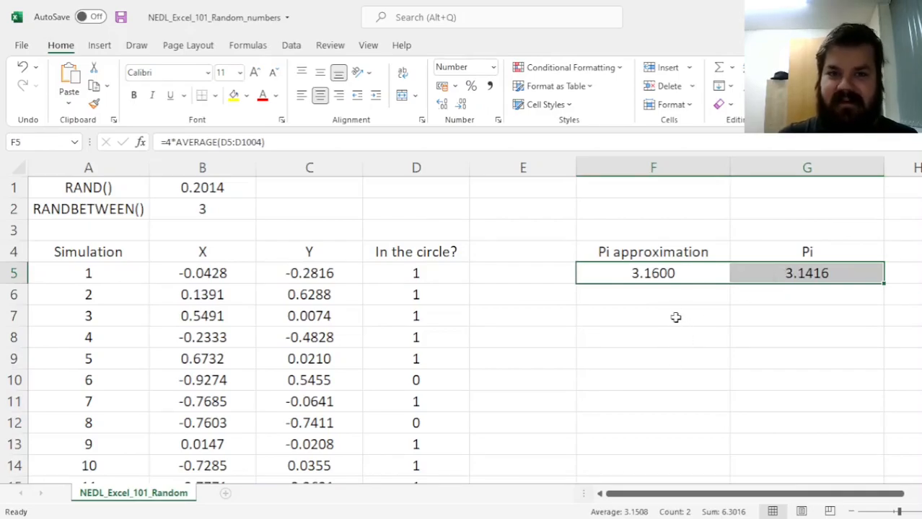
{"action": "mouse_move", "coordinate": [651, 334]}
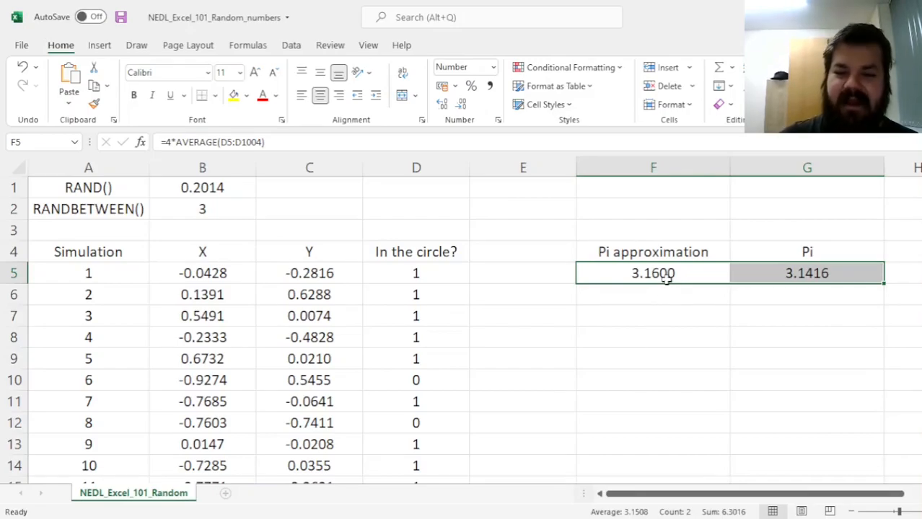
{"action": "mouse_move", "coordinate": [644, 314]}
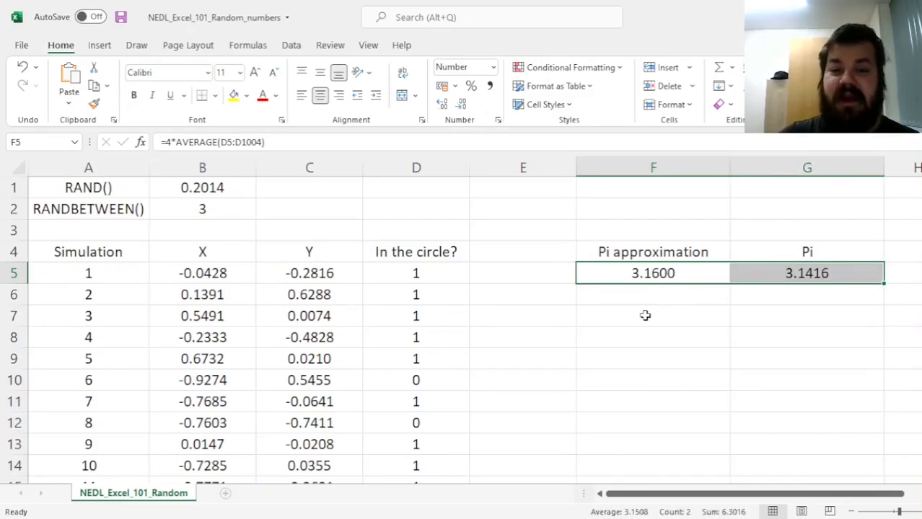
{"action": "mouse_move", "coordinate": [657, 320]}
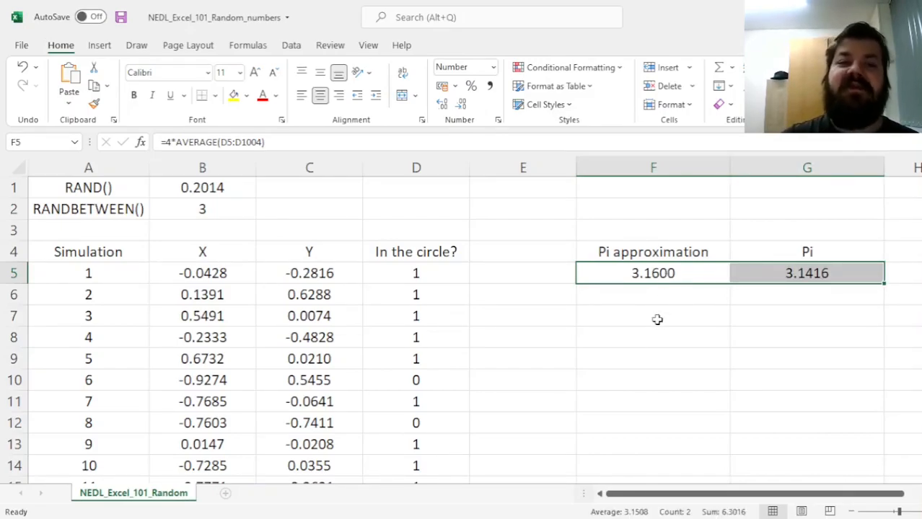